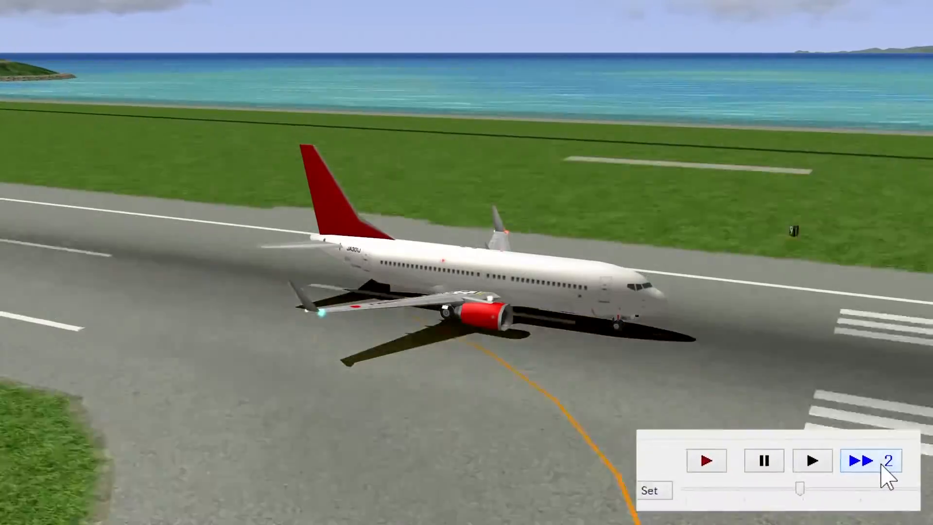
Fast-forward the replay to 32x speed so the airliner's takeoff over the sea plays quickly.
{"action": "left_click", "coordinate": [869, 460]}
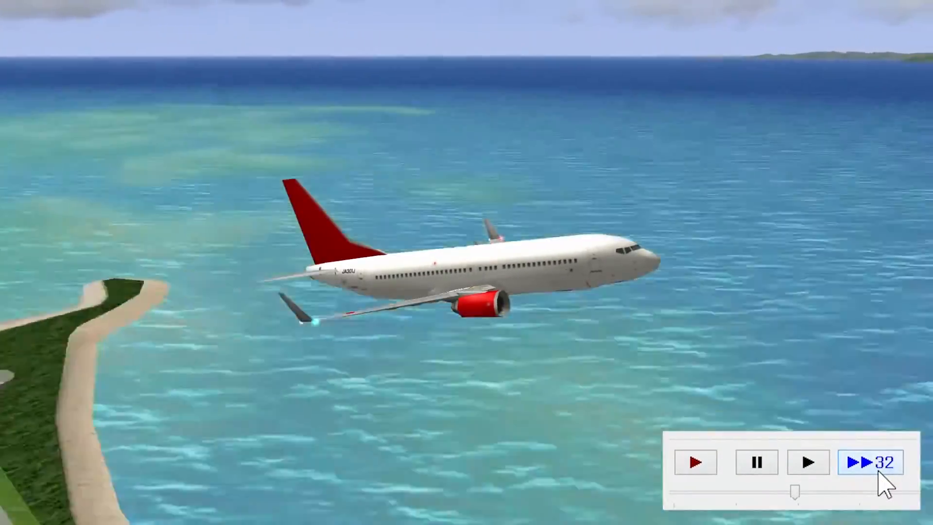
{"action": "left_click", "coordinate": [870, 462]}
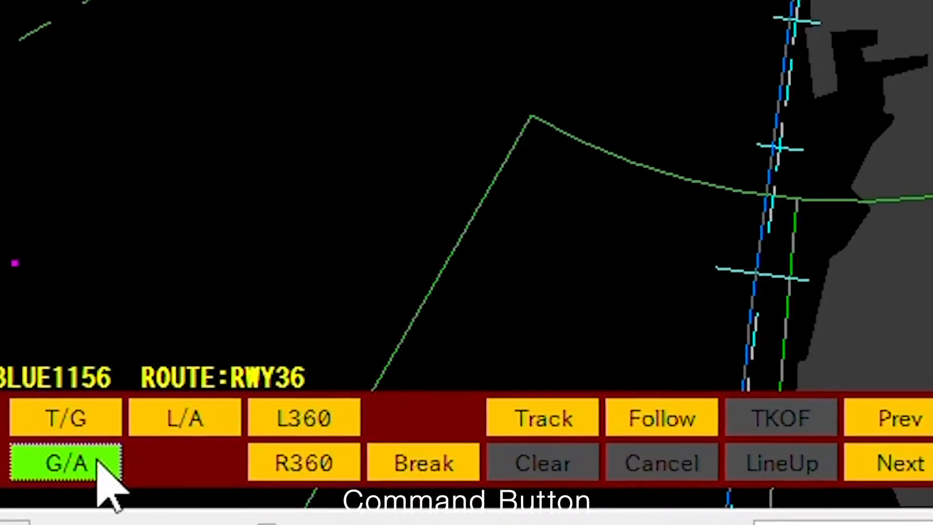
Issue the G/A command so the RWY36 flight aborts its approach and goes around.
{"action": "left_click", "coordinate": [64, 463]}
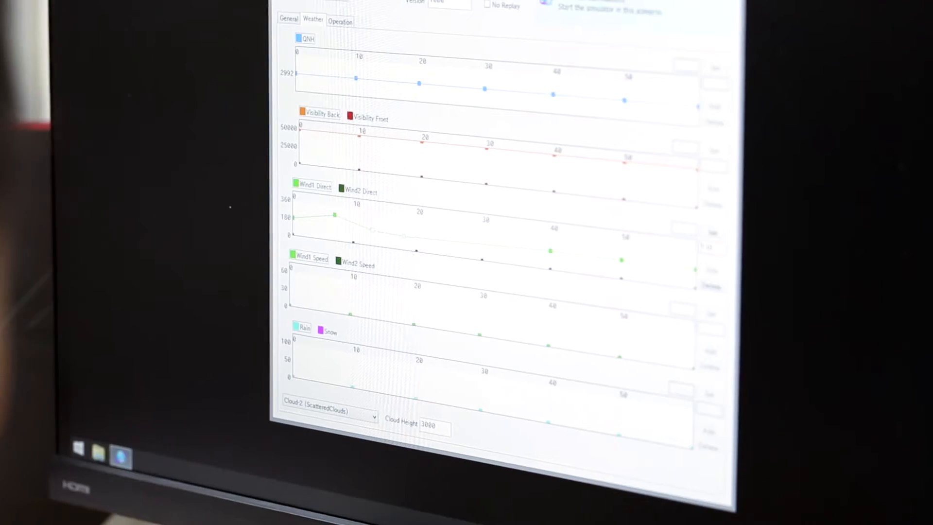
Show the [B738:JAL] Boeing 737-800 parameters in the Ship Editor and scroll through them.
{"action": "left_click", "coordinate": [580, 291]}
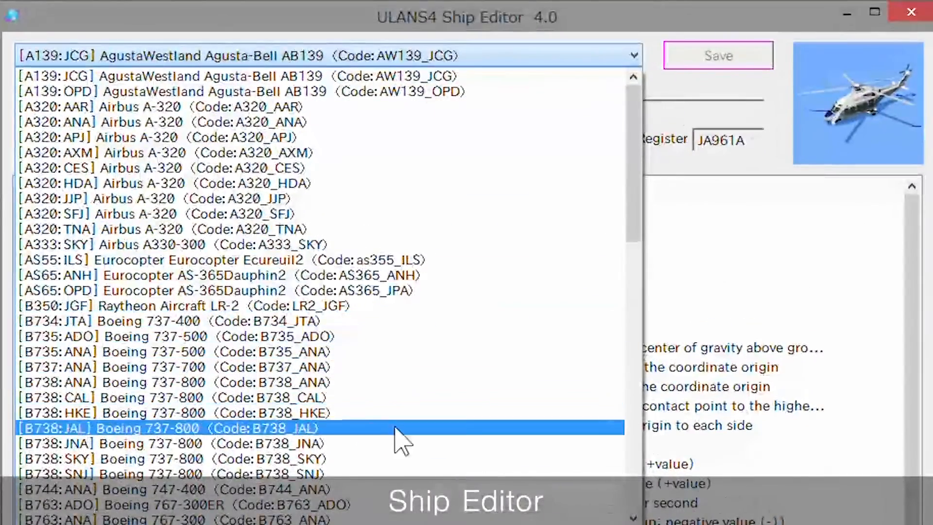
{"action": "left_click", "coordinate": [168, 427]}
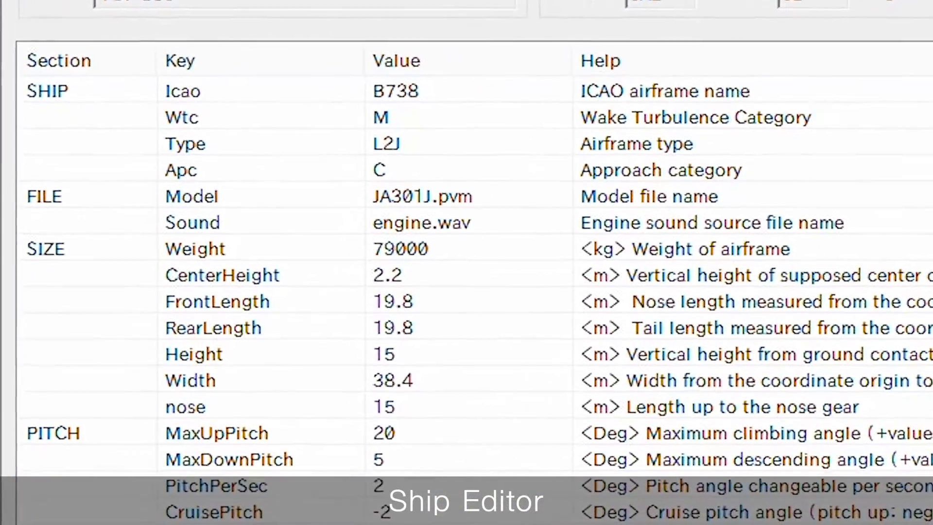
{"action": "scroll", "scroll_direction": "down", "scroll_amount": 3}
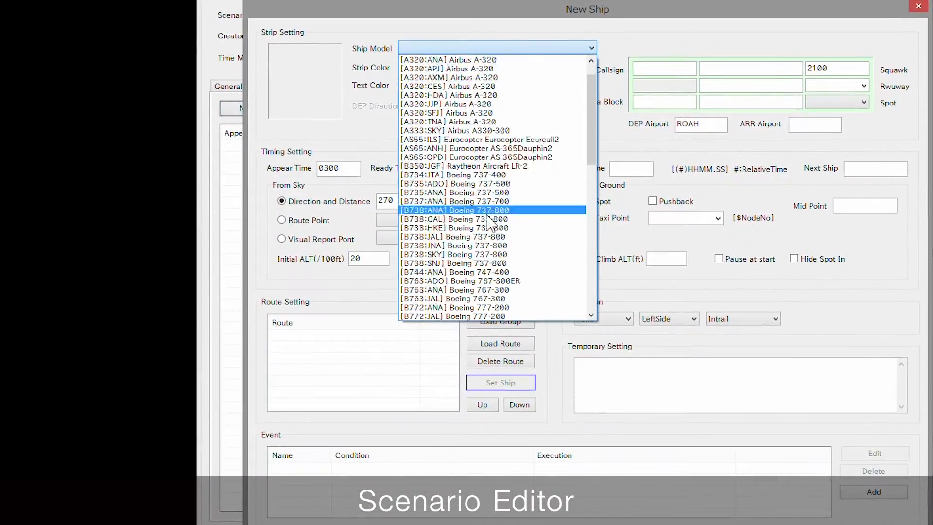
Create a new B738:JAL Boeing 737-800 ship with callsign RED11.
{"action": "left_click", "coordinate": [453, 236]}
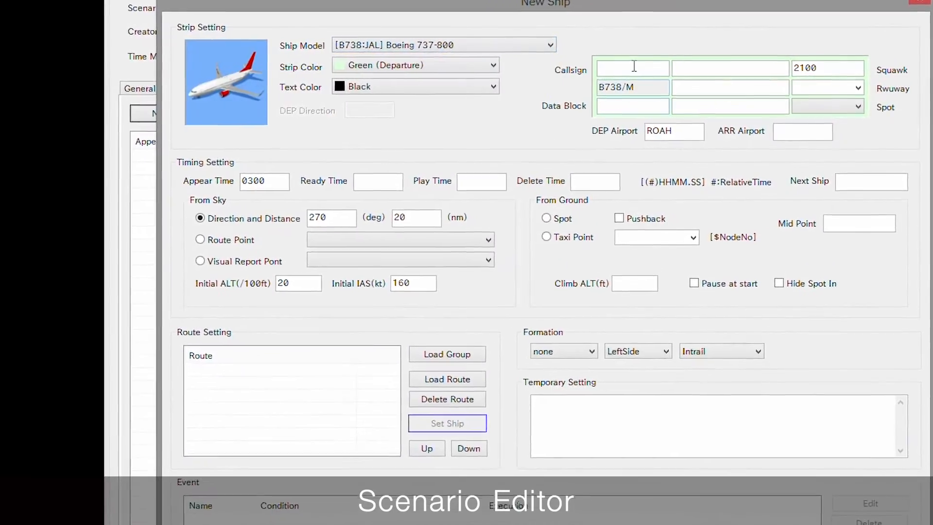
{"action": "type", "text": "RED11"}
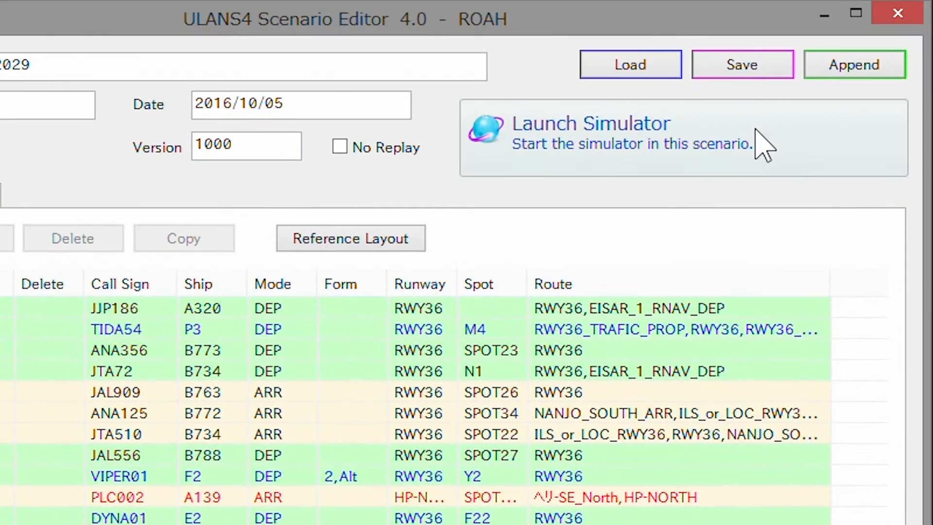
Launch the ROAH scenario in the simulator and start the simulation clock.
{"action": "left_click", "coordinate": [594, 137]}
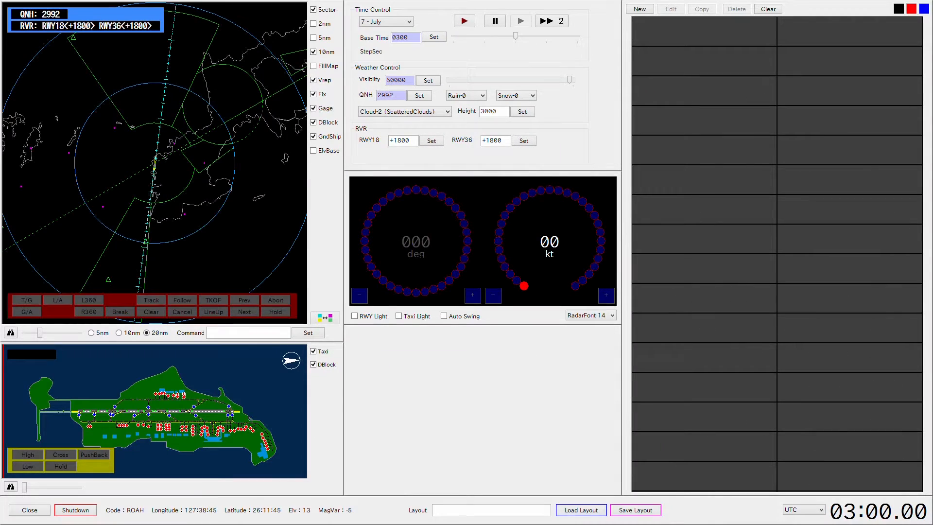
{"action": "left_click", "coordinate": [463, 20]}
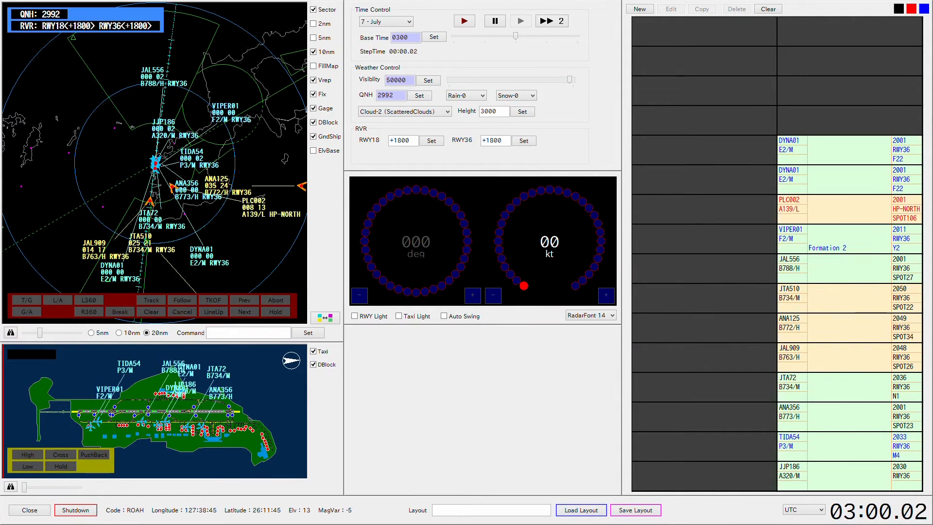